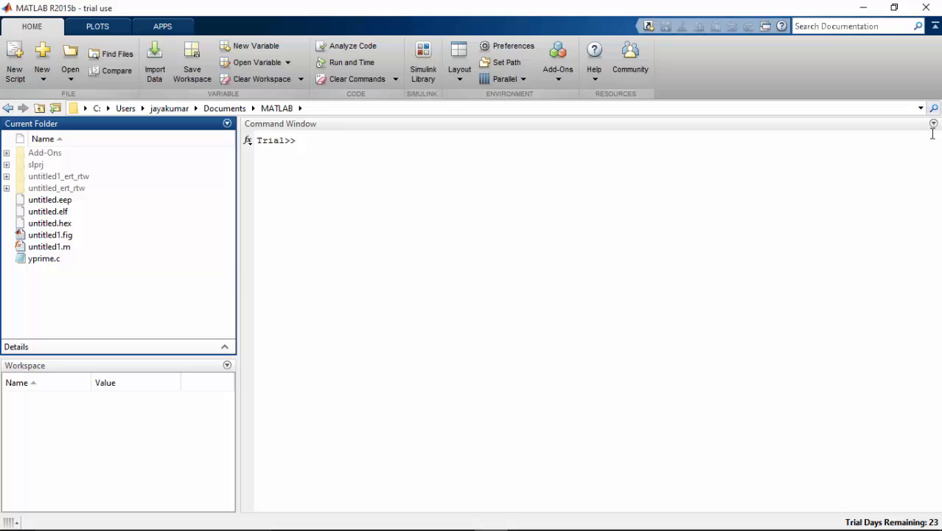
Open a blank model and browse to the Arduino support package's Common blocks.
click(921, 109)
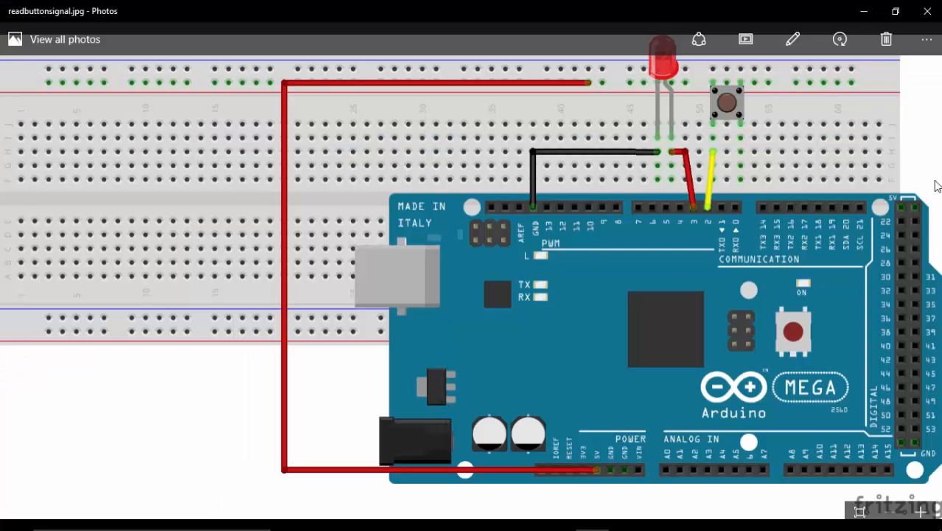
mouse_move(582, 123)
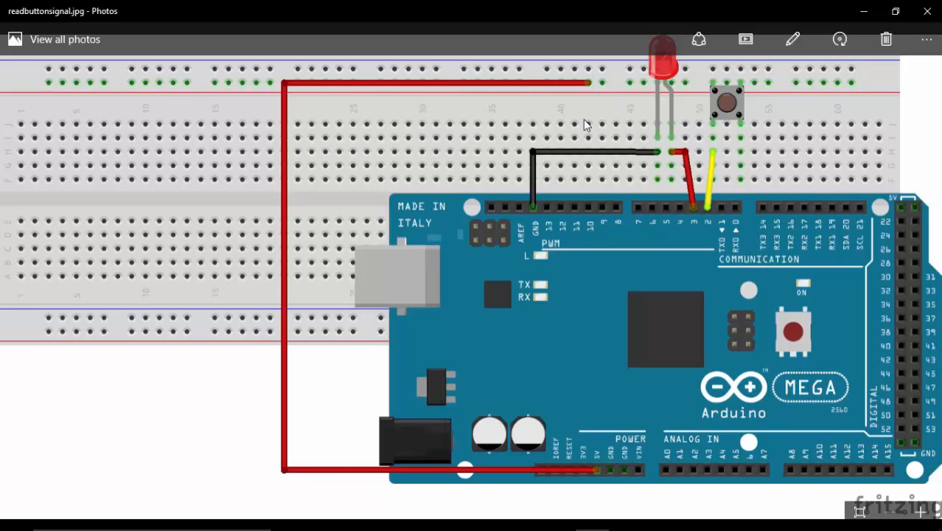
mouse_move(719, 105)
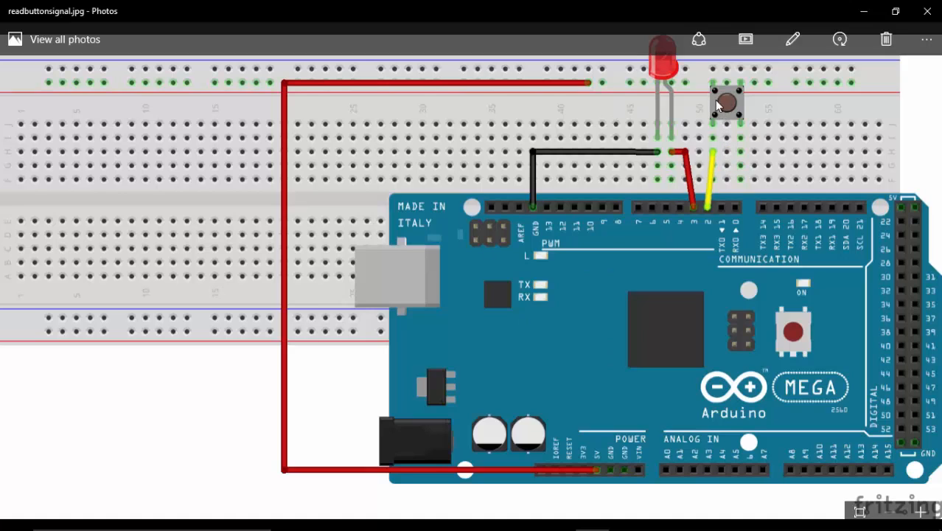
mouse_move(723, 110)
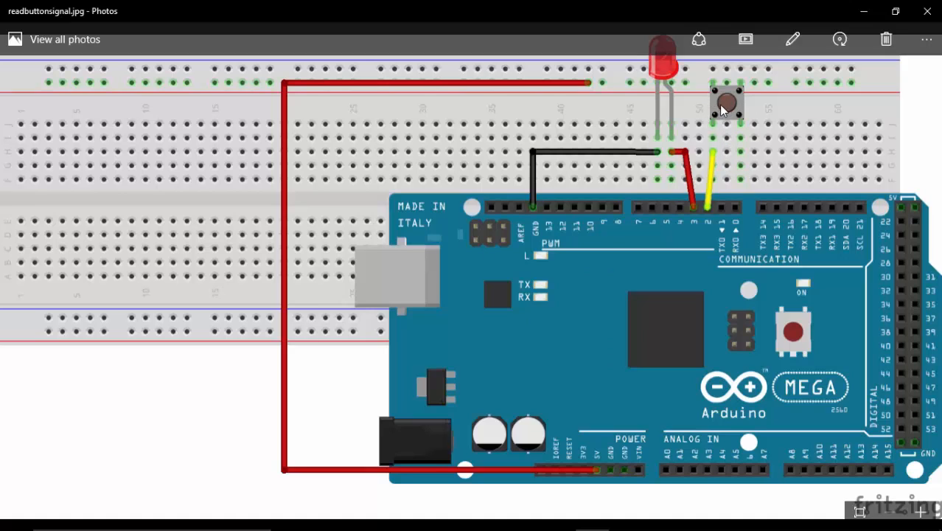
mouse_move(709, 240)
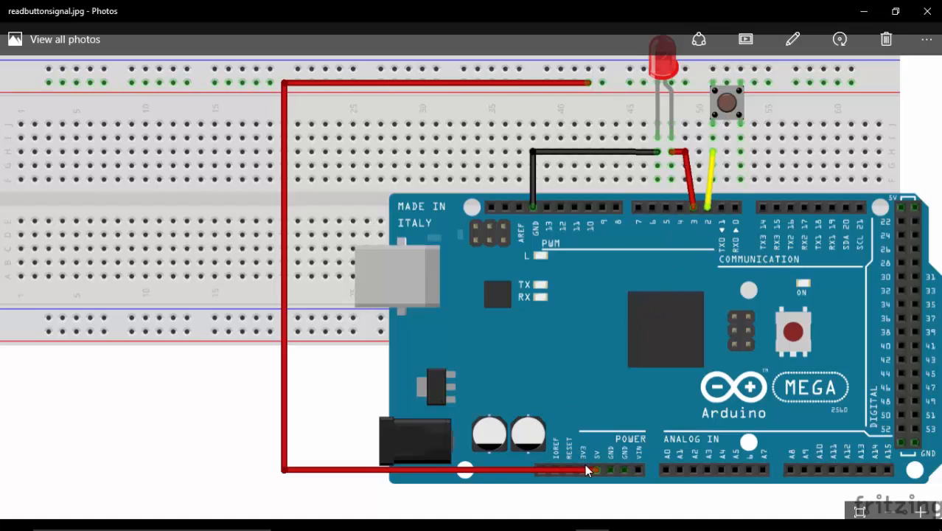
mouse_move(335, 73)
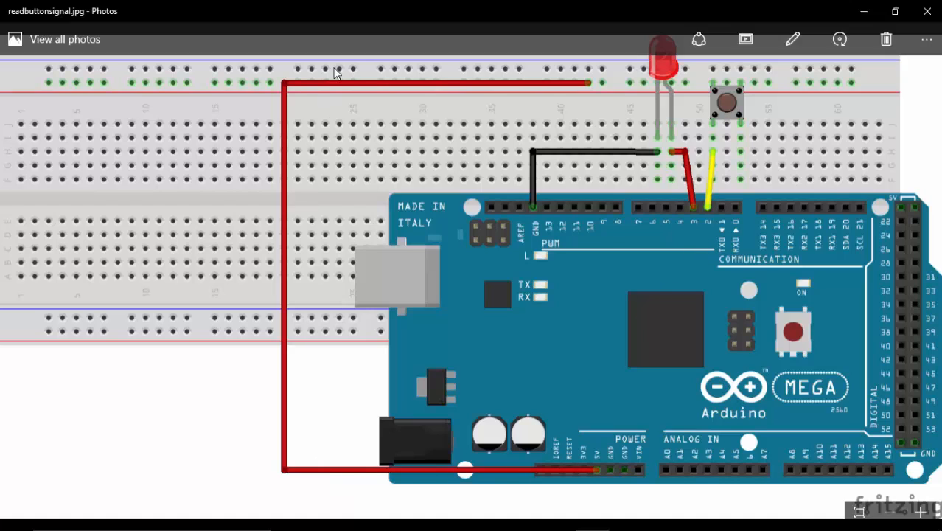
mouse_move(726, 88)
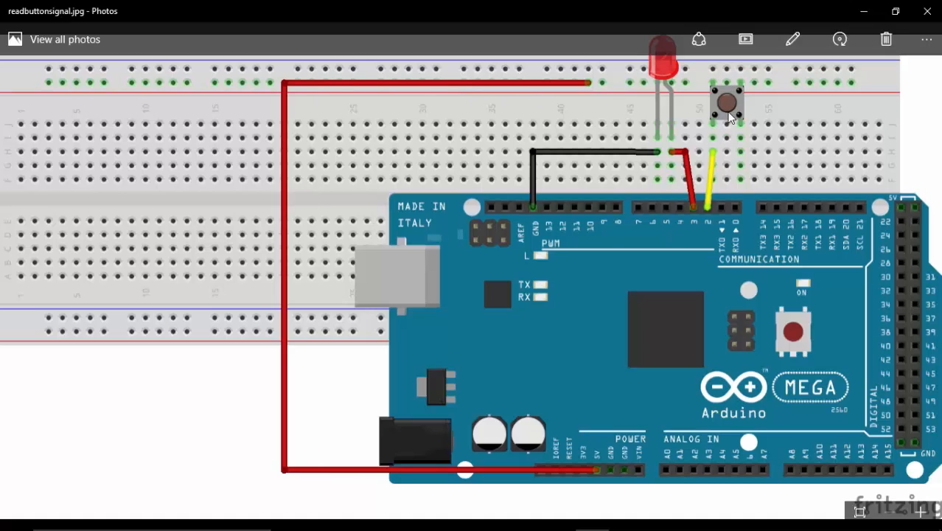
mouse_move(715, 212)
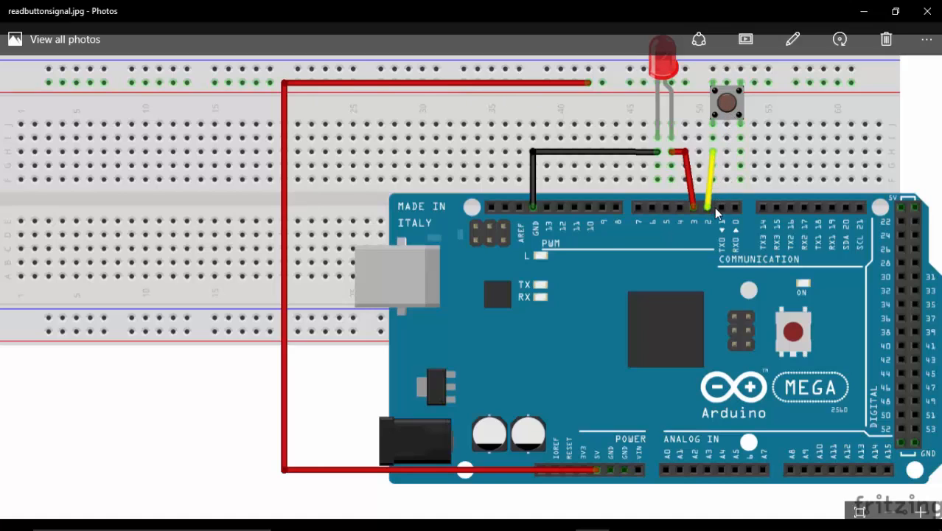
mouse_move(671, 110)
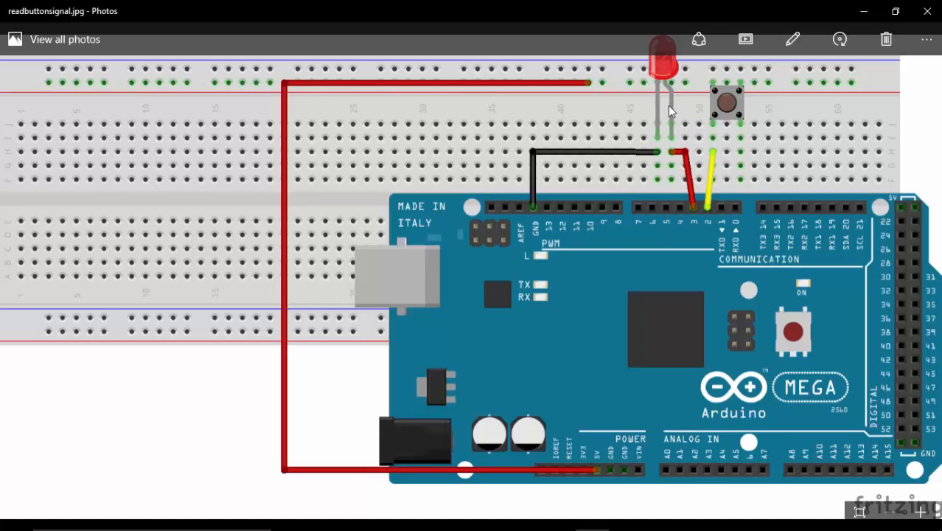
mouse_move(684, 193)
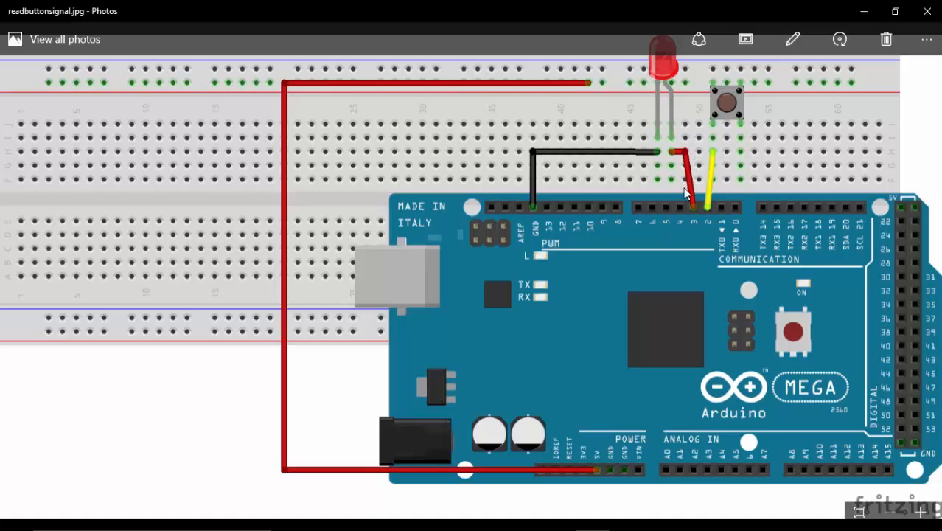
mouse_move(833, 20)
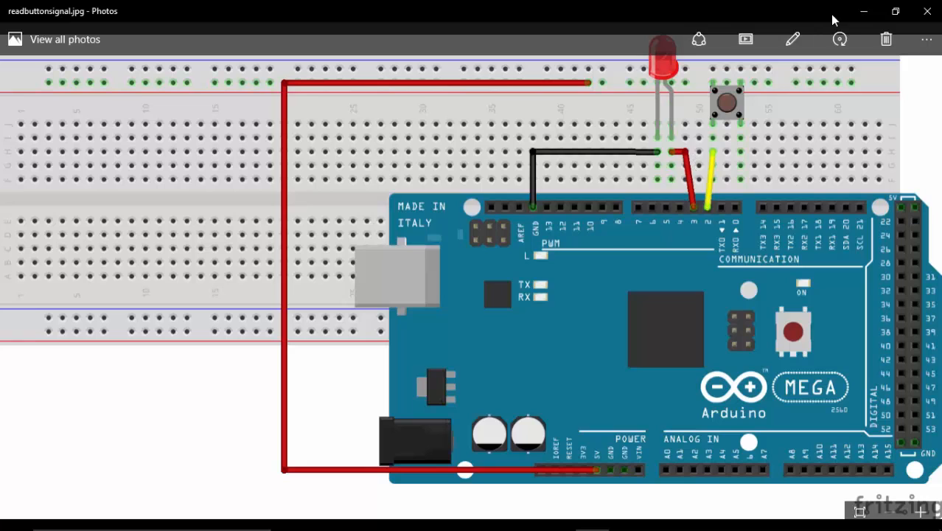
click(558, 516)
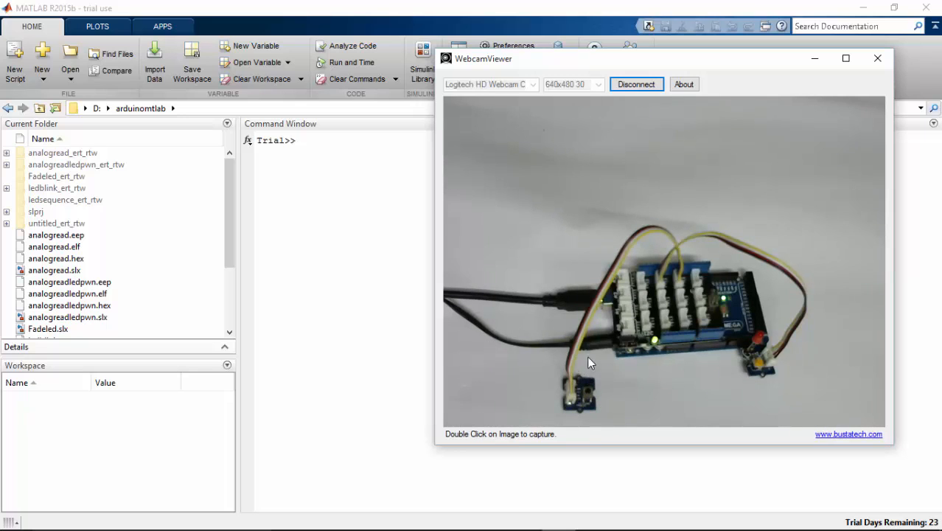
mouse_move(390, 206)
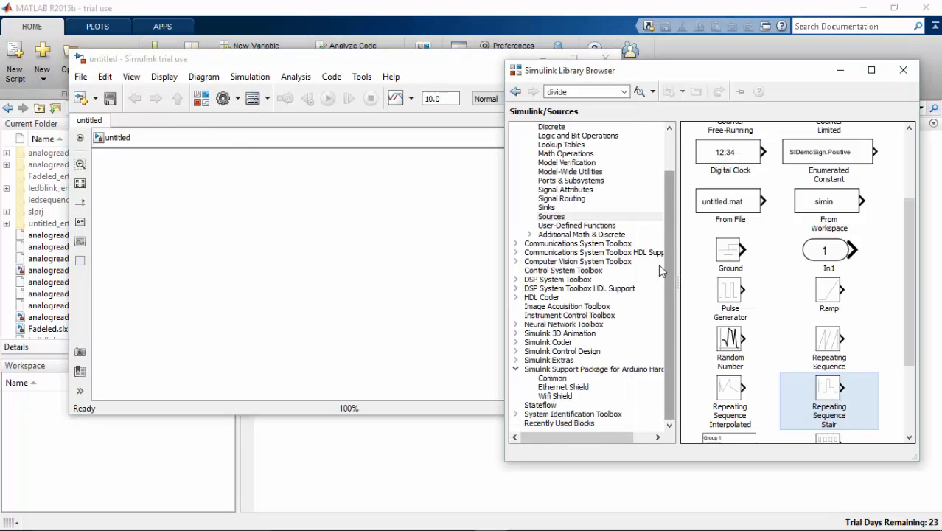
click(594, 368)
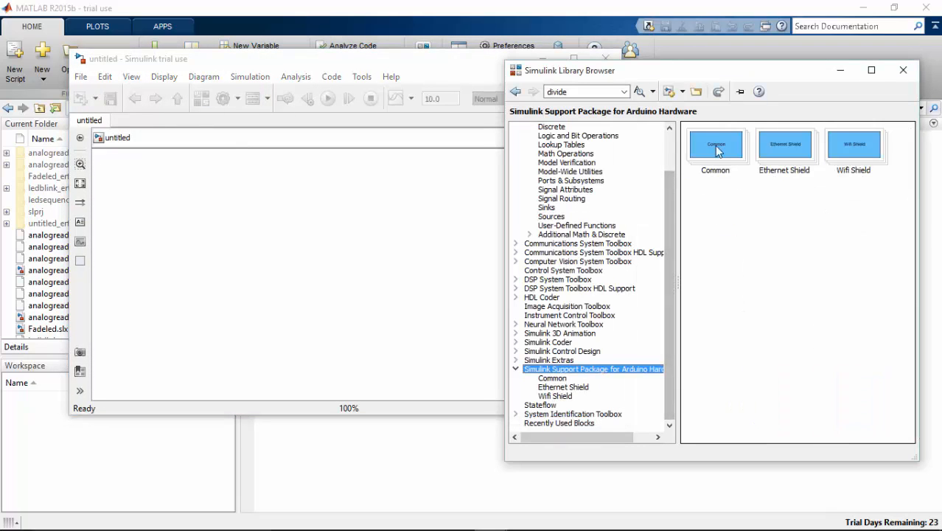
double_click(715, 144)
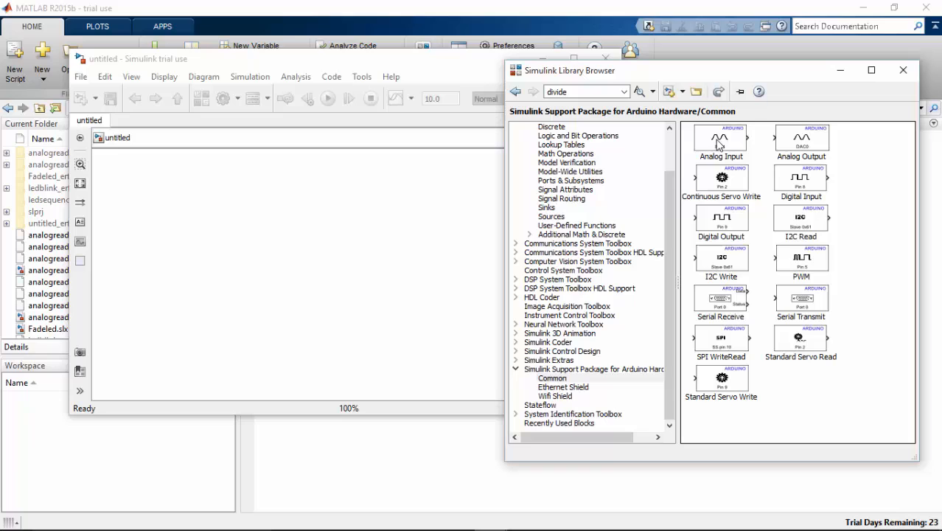
mouse_move(844, 190)
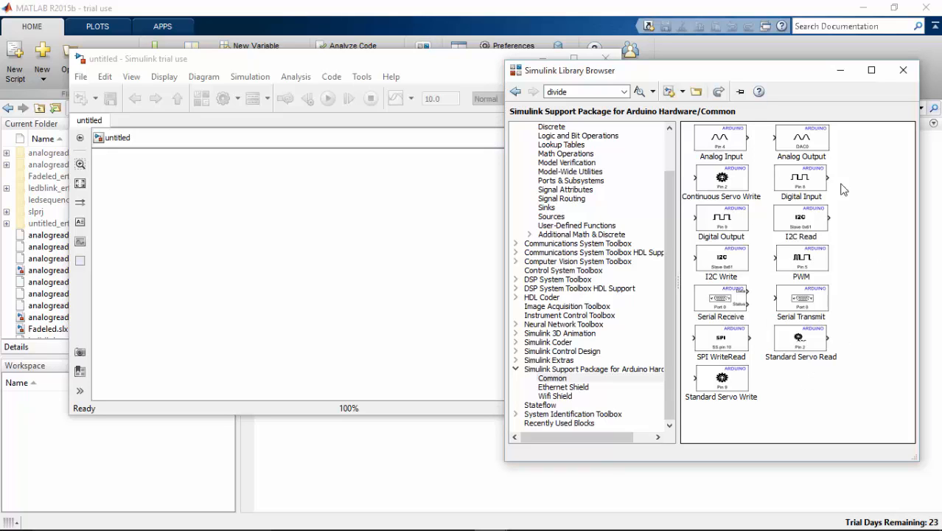
mouse_move(720, 140)
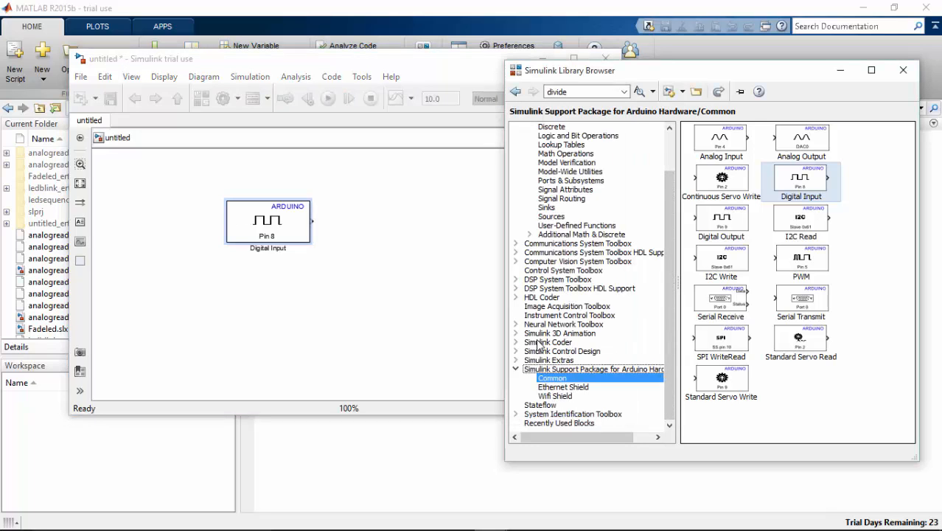
Place a Scope from Sinks right of Digital Input and wire Digital Input's output to it.
click(546, 207)
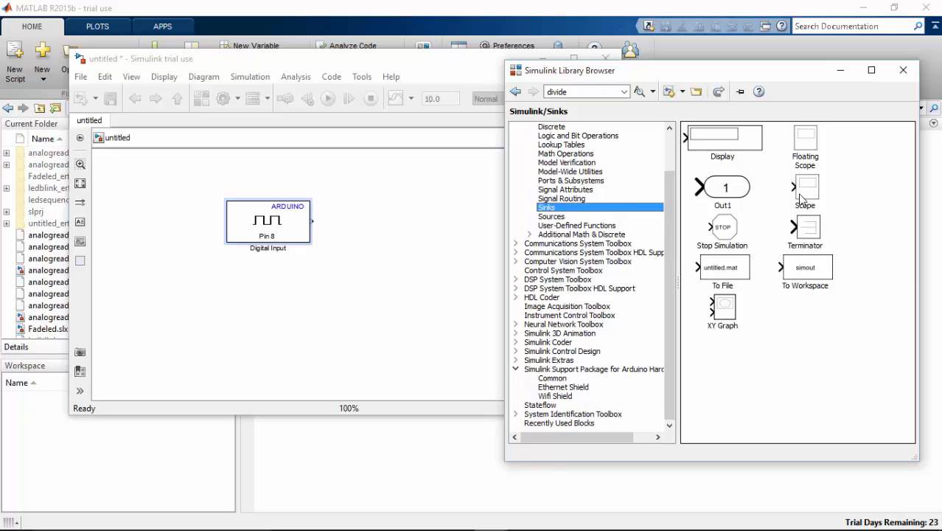
drag(806, 186, 405, 221)
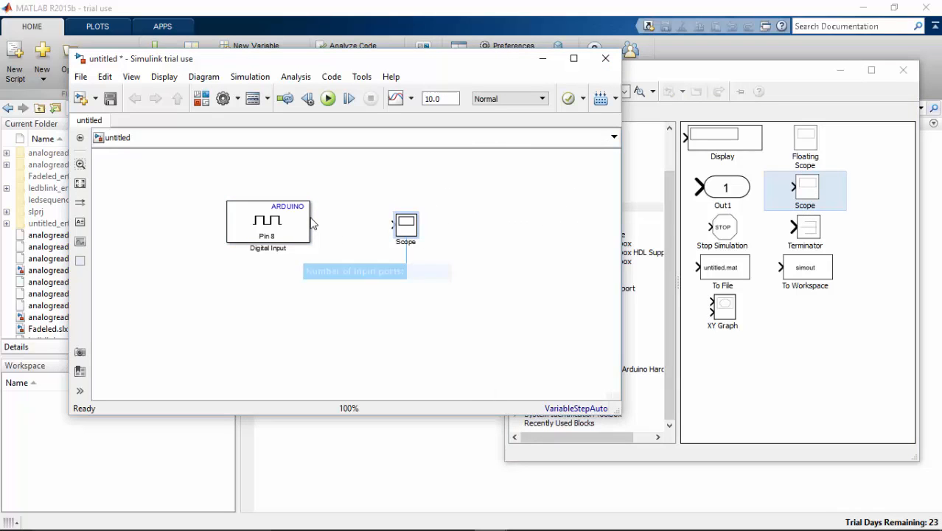
drag(310, 223, 402, 227)
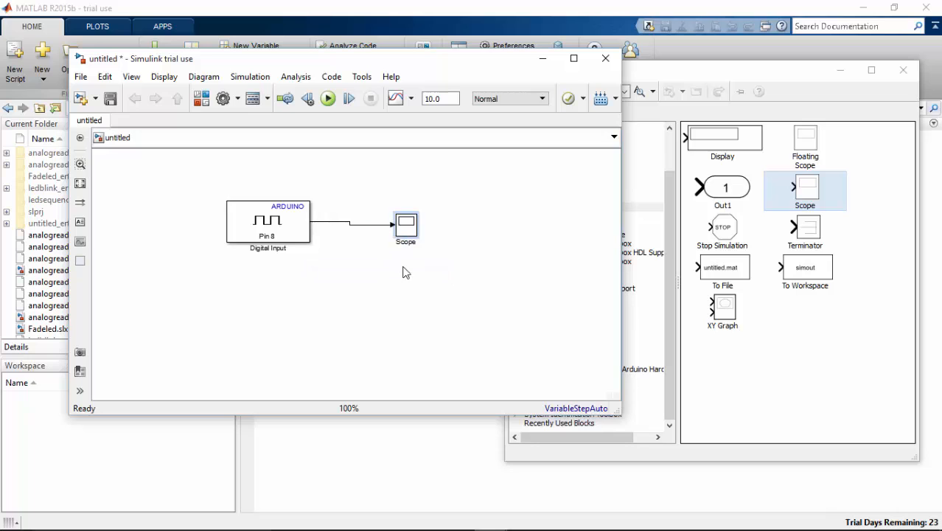
click(268, 222)
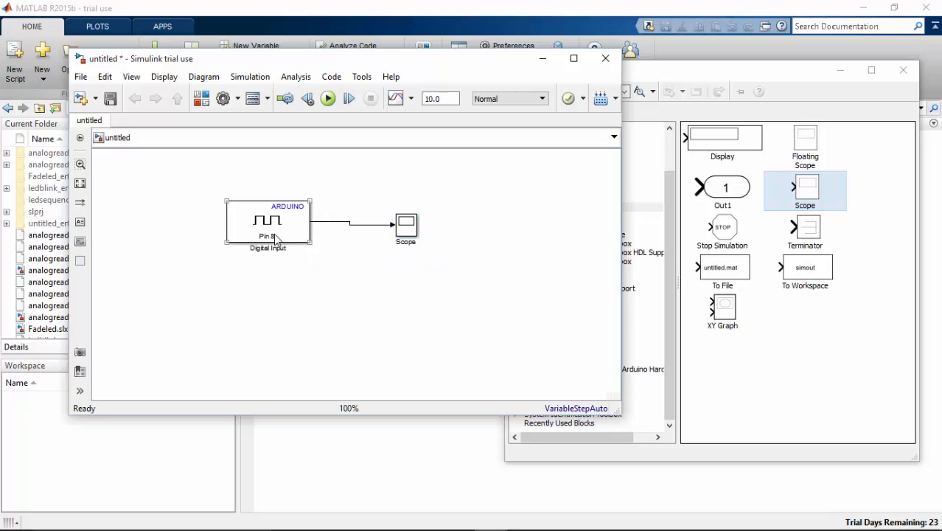
Set the Digital Input block to read pin 2 with a 0.01 s sample time.
double_click(267, 219)
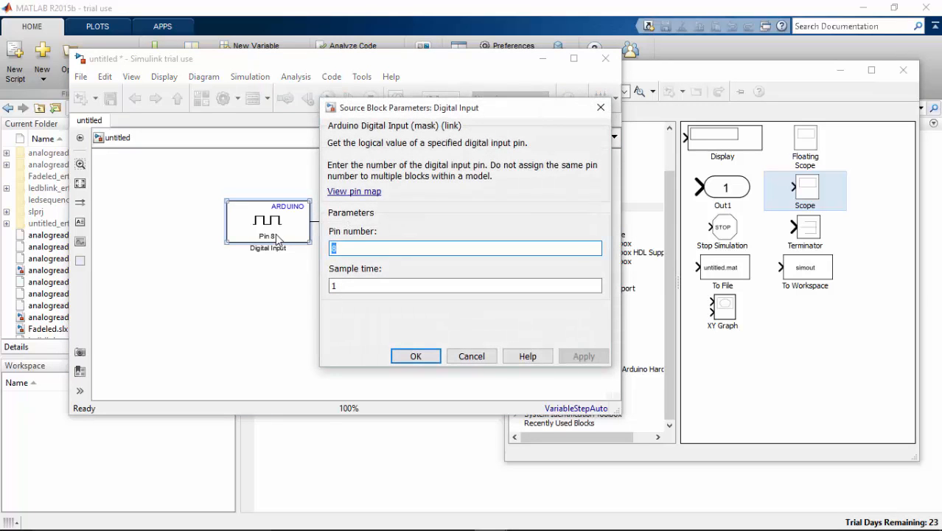
text(2)
click(465, 285)
text(0.01)
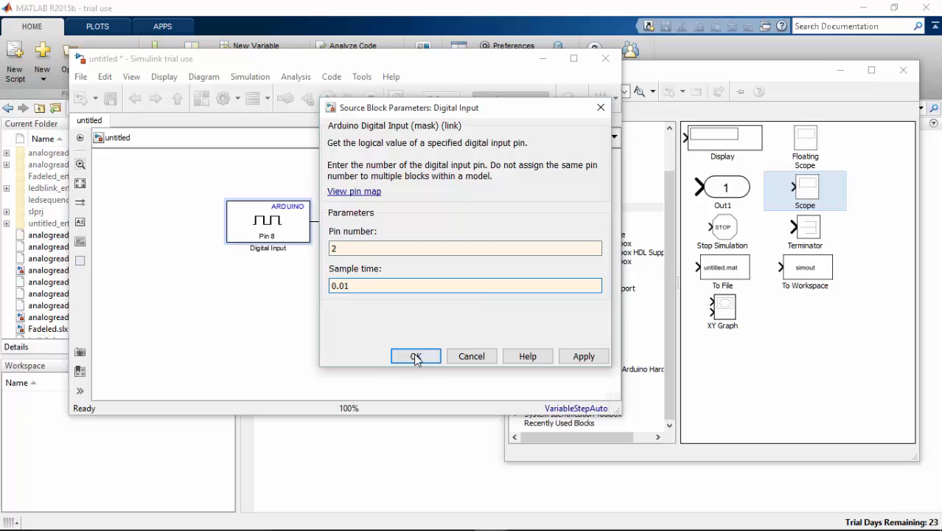
click(415, 356)
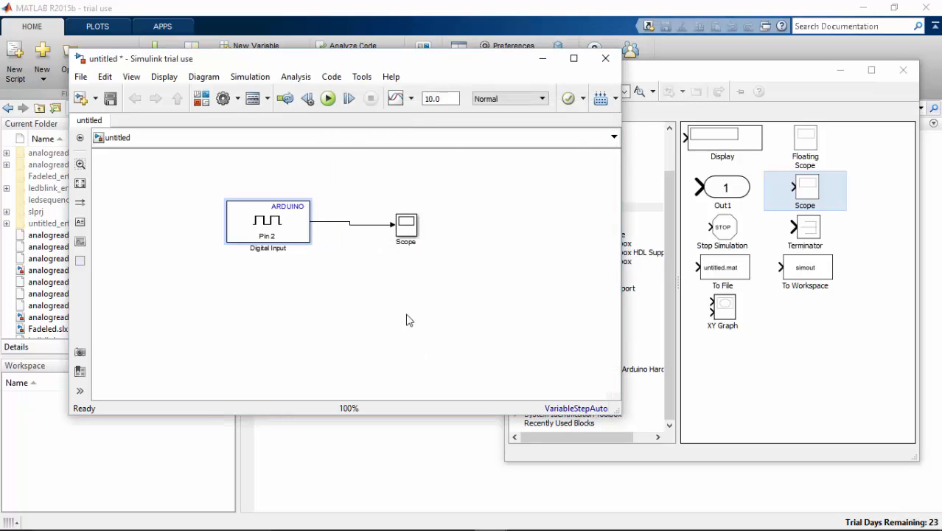
Open the model's Configuration Parameters on the Hardware Implementation settings.
click(361, 76)
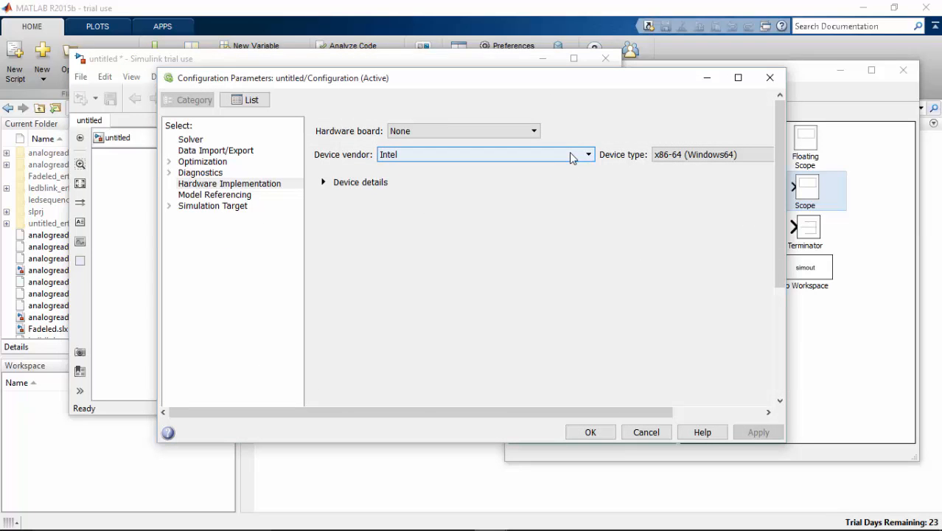
mouse_move(568, 155)
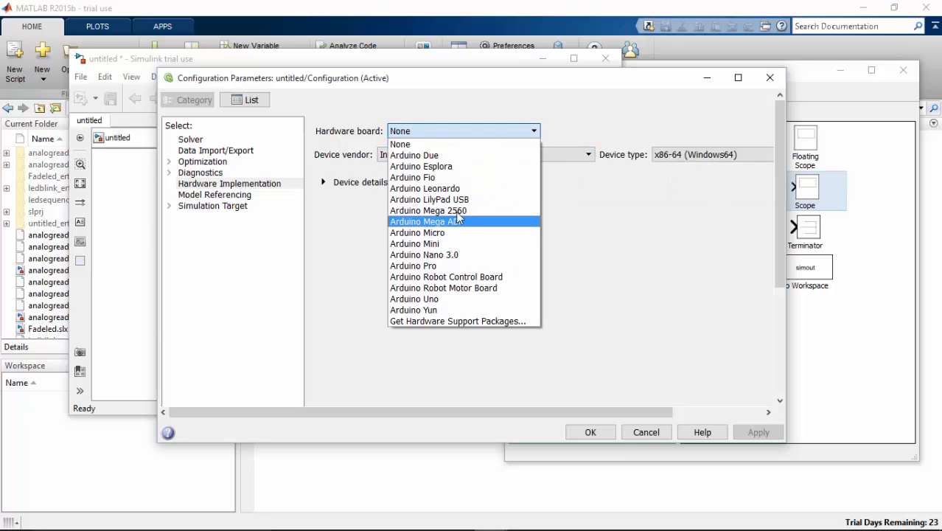
mouse_move(427, 210)
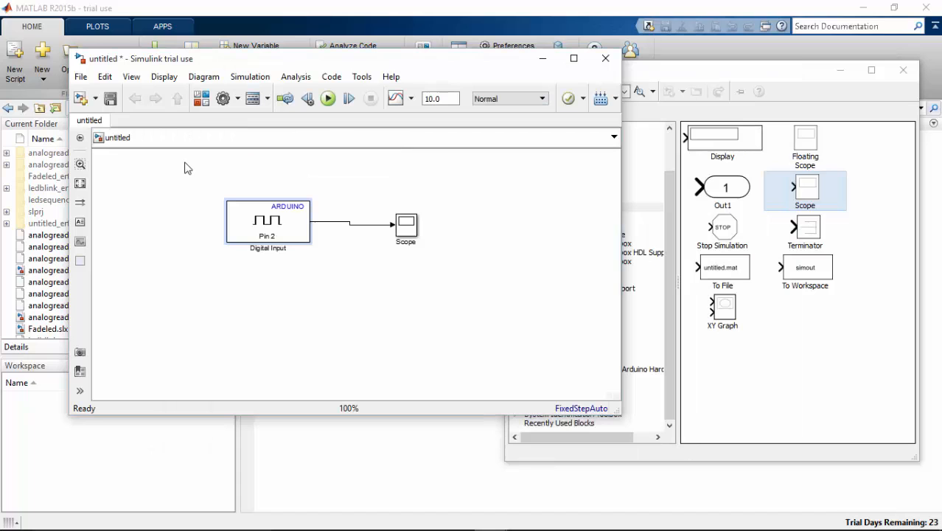
Save the model as 'diditalread' in the arduinomtlab folder.
click(80, 76)
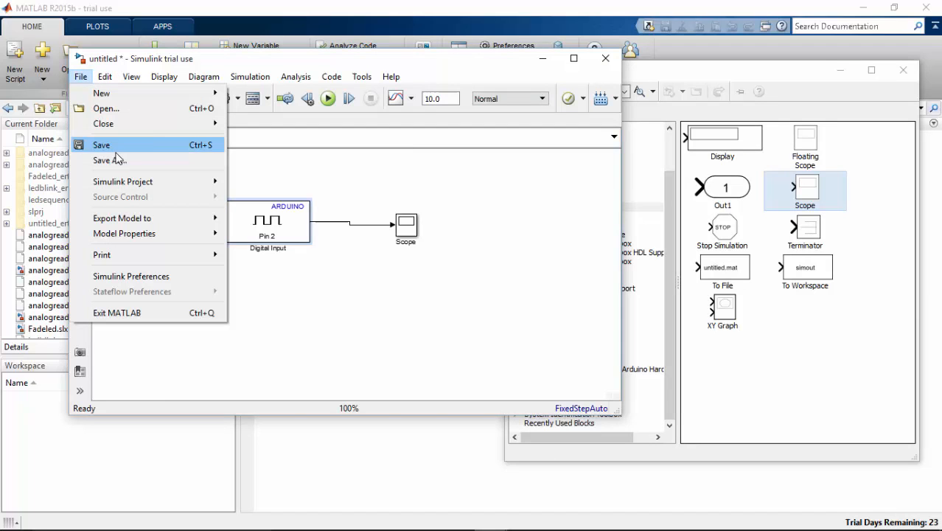
click(101, 145)
text(d)
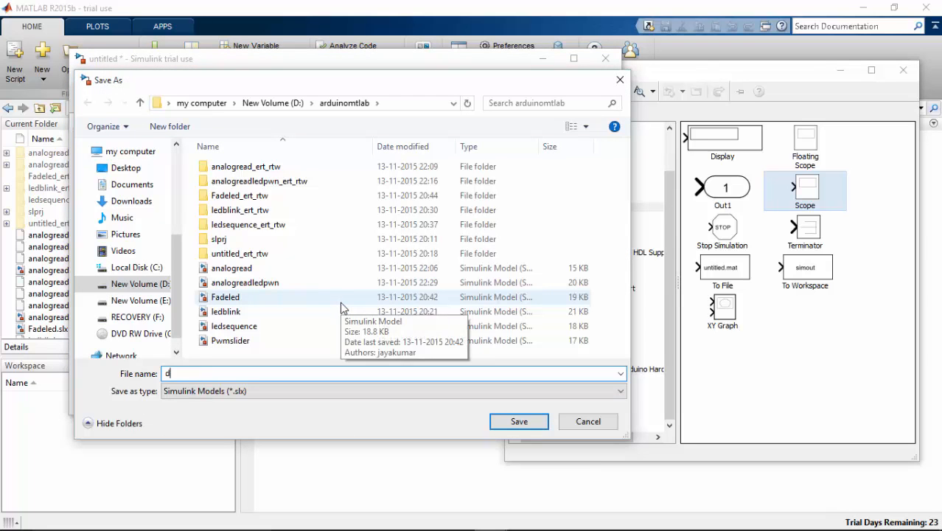
text(idit)
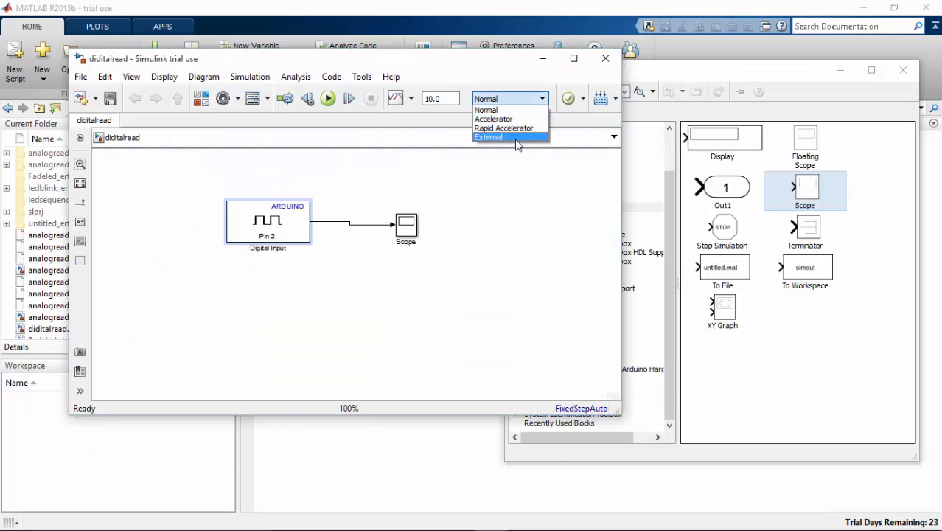
Switch the model to External simulation mode with stop time Inf.
click(489, 137)
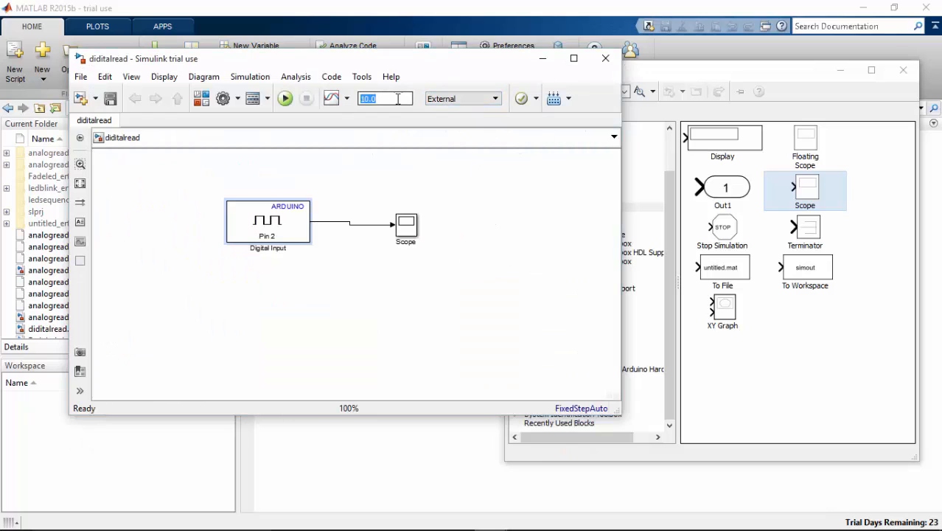
text(inf)
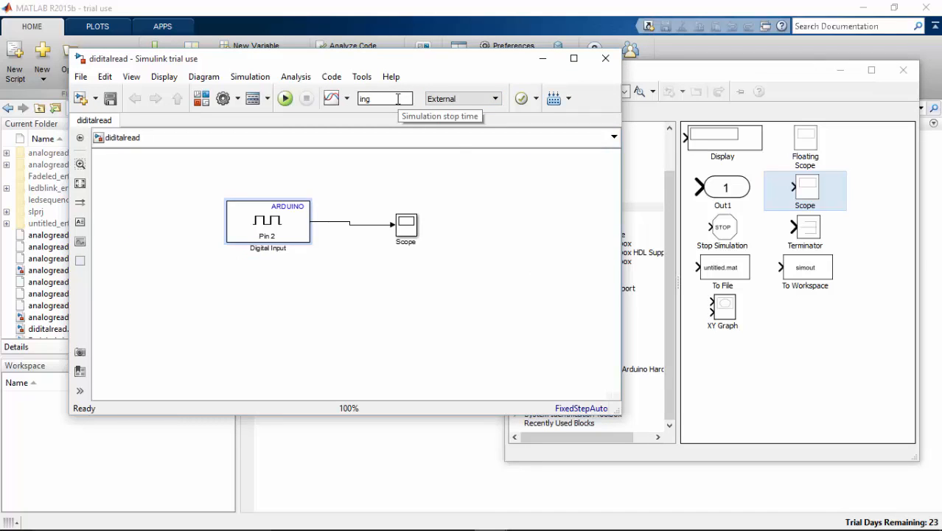
text(Inf)
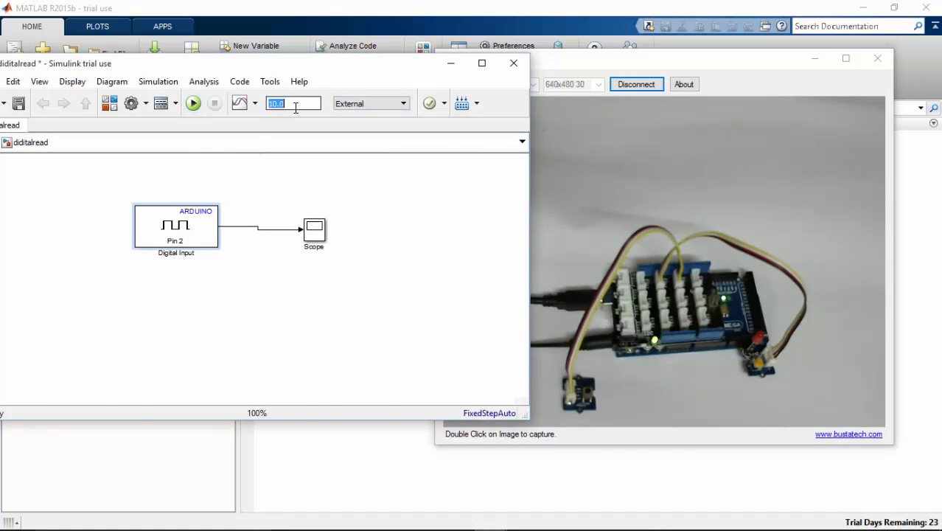
Run the model on the Arduino Mega and open the Scope to watch pin 2.
click(193, 103)
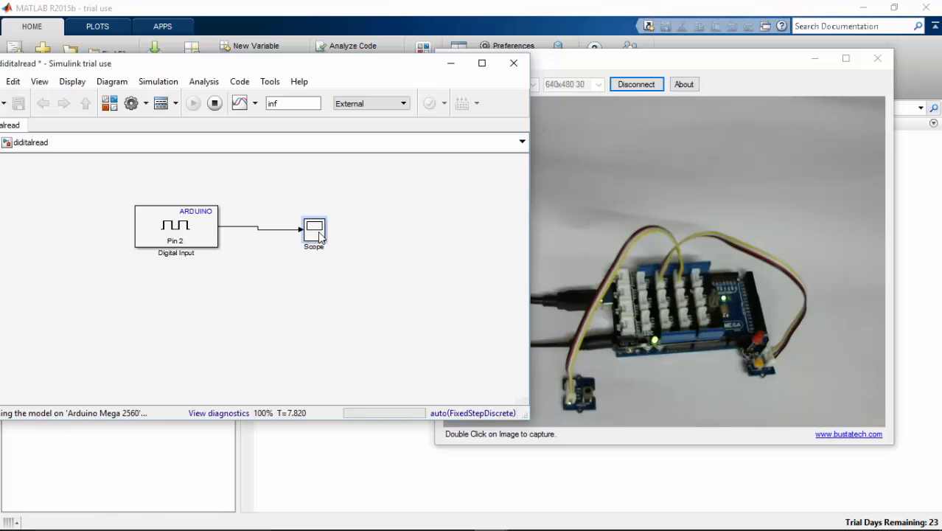
double_click(313, 227)
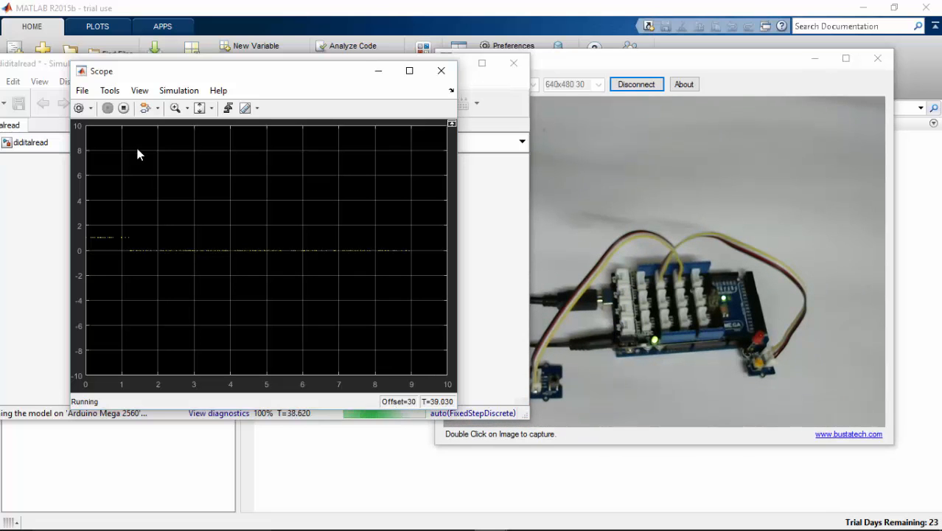
Stop the run, close the Scope window and select the Scope block.
click(123, 108)
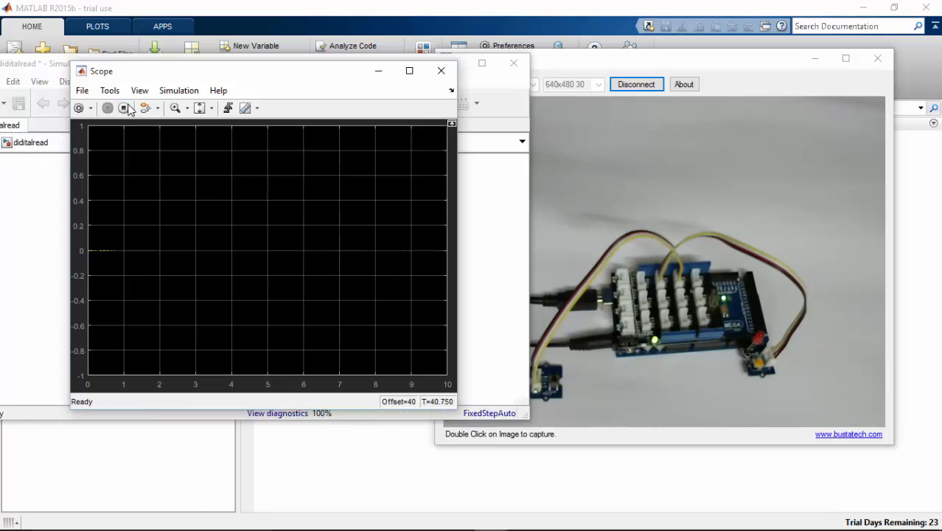
click(441, 70)
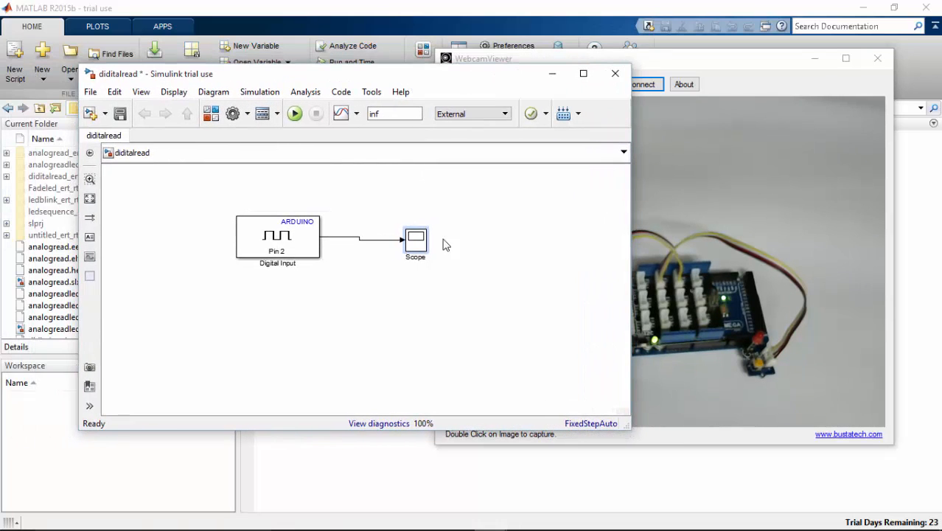
click(415, 239)
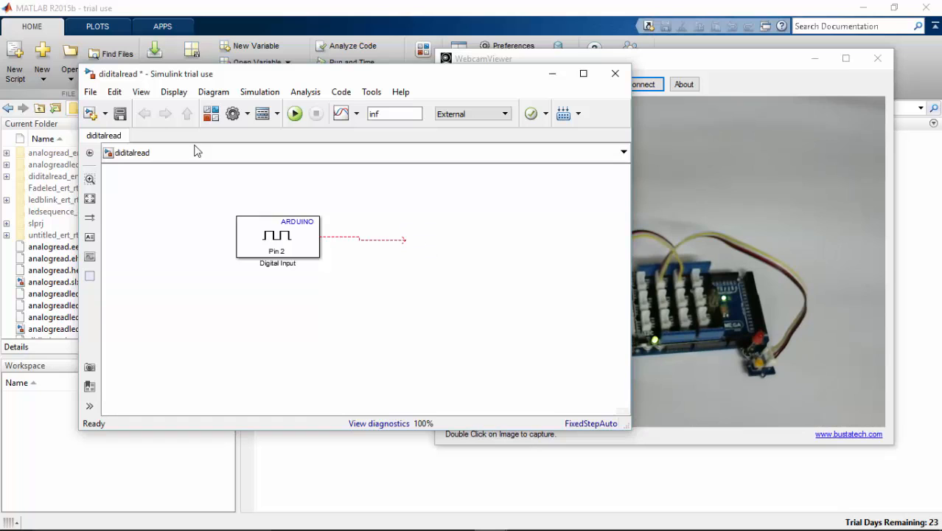
Save a copy of the model as 'diditalreadled' using File > Save As.
click(90, 92)
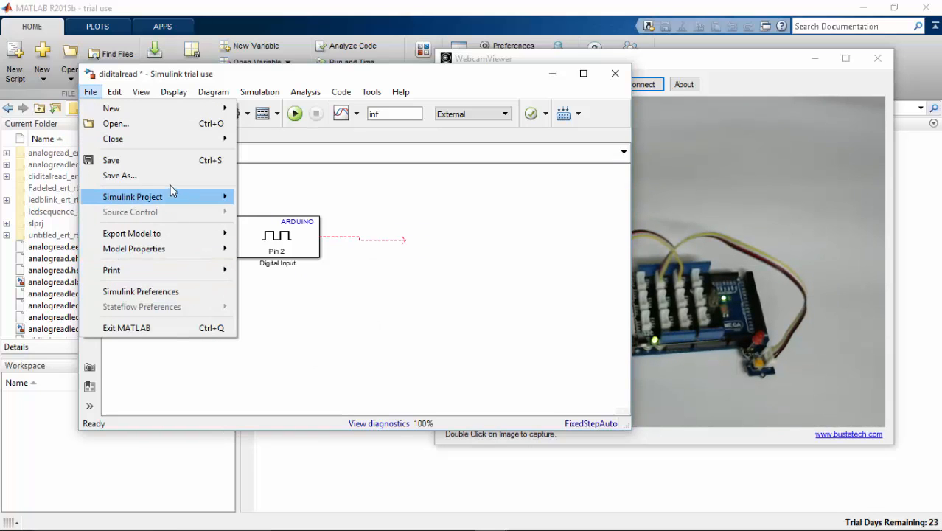
click(120, 176)
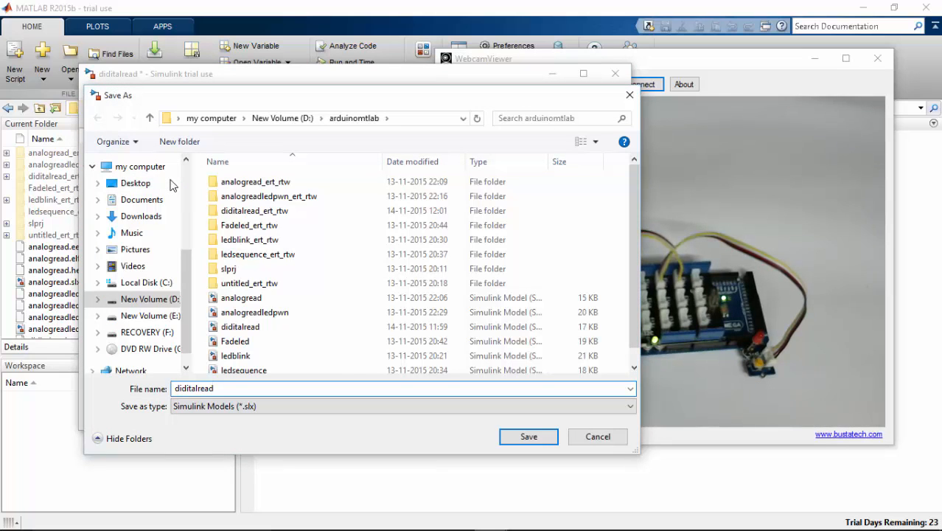
text(led)
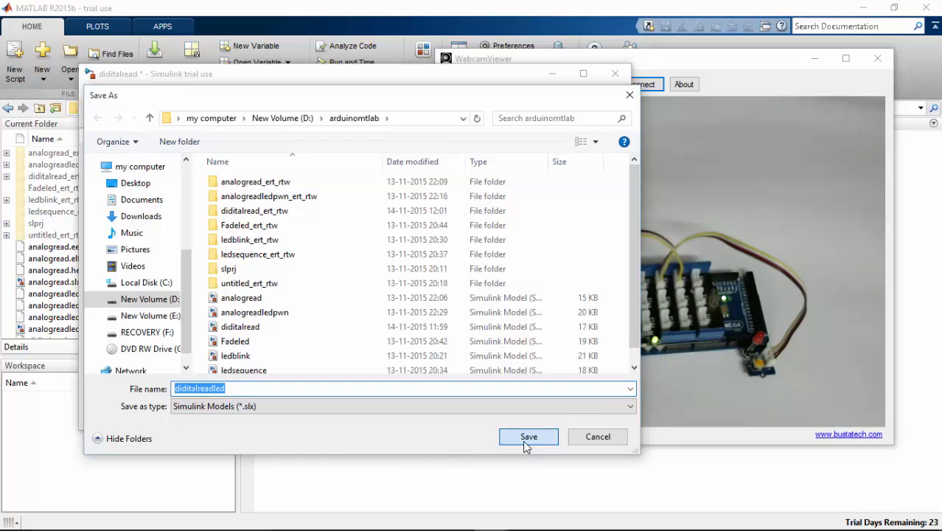
click(528, 436)
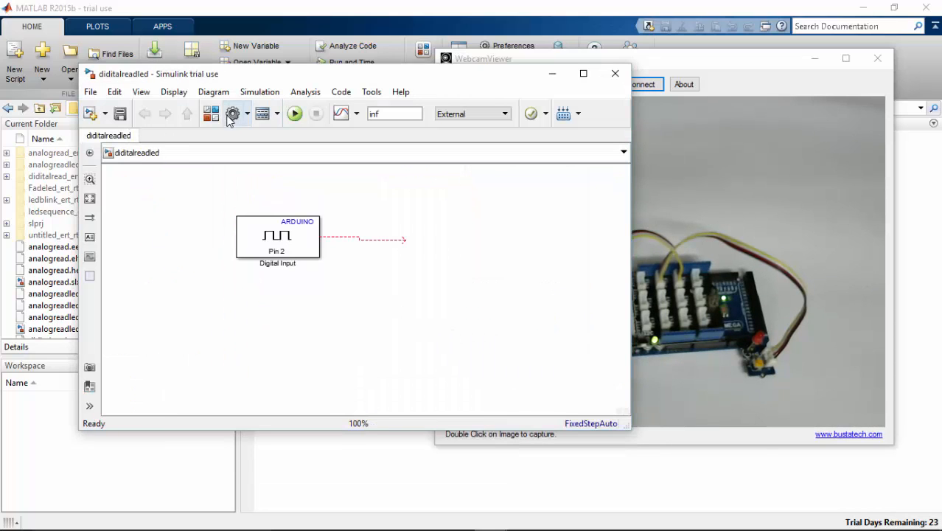
Open the Library Browser on the Arduino support package's Common blocks.
click(212, 112)
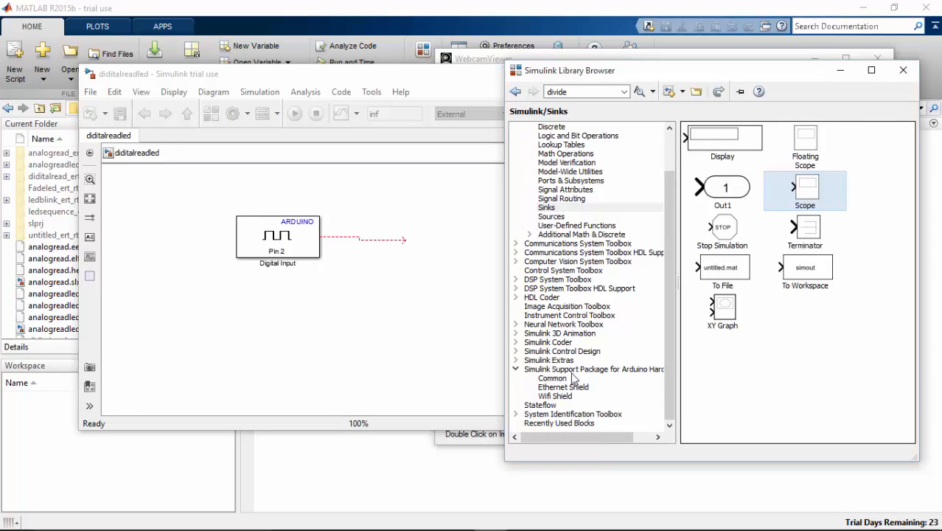
click(552, 377)
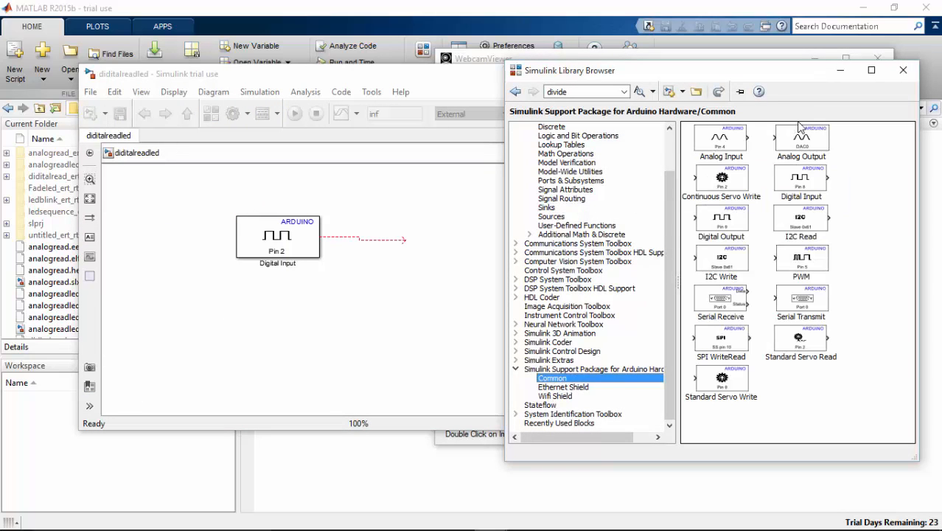
mouse_move(743, 188)
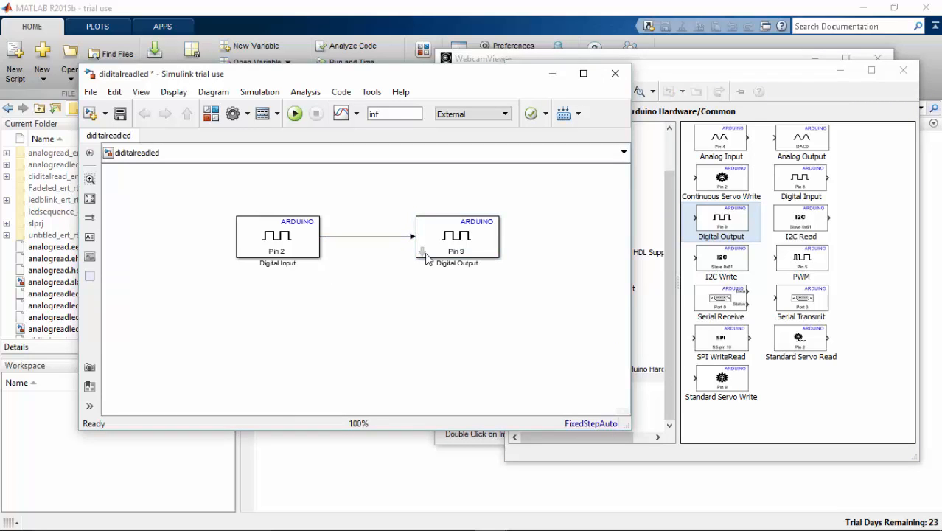
Enter pin number 3 in the Digital Output block's parameters and confirm.
double_click(457, 236)
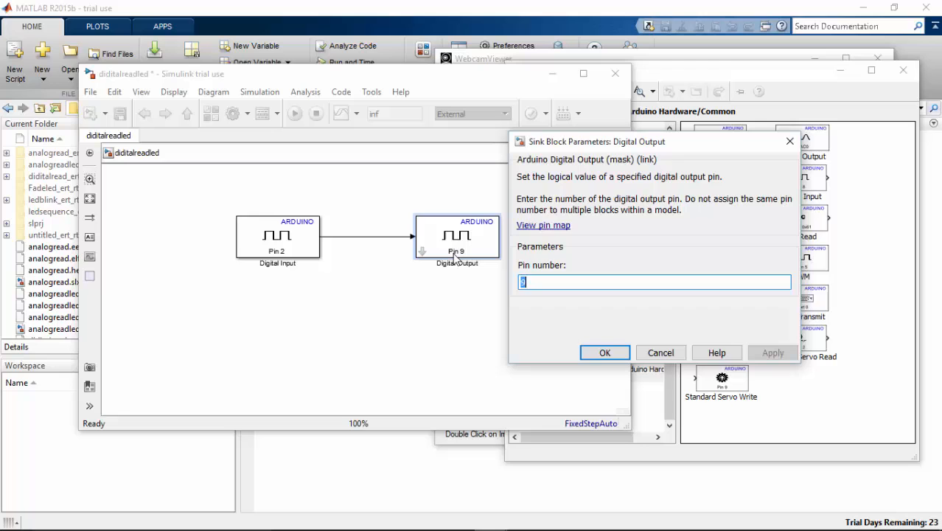
text(3)
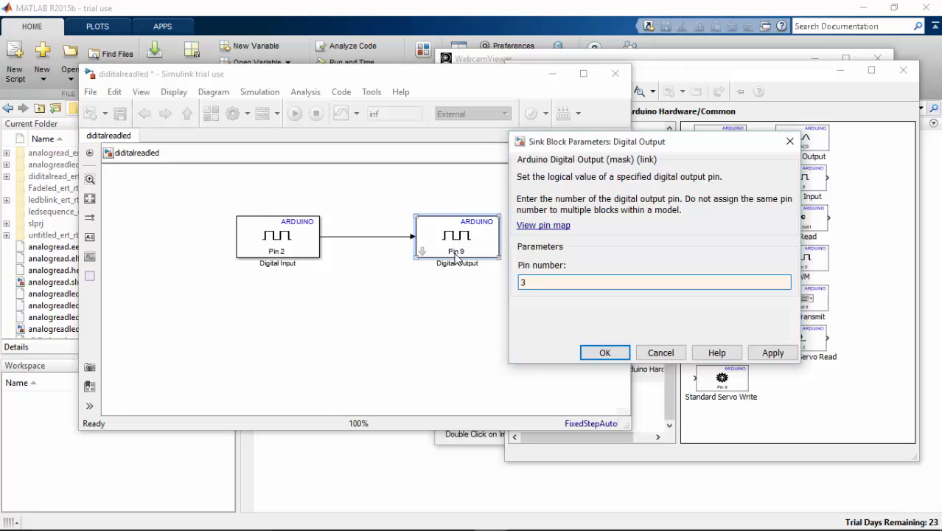
click(605, 353)
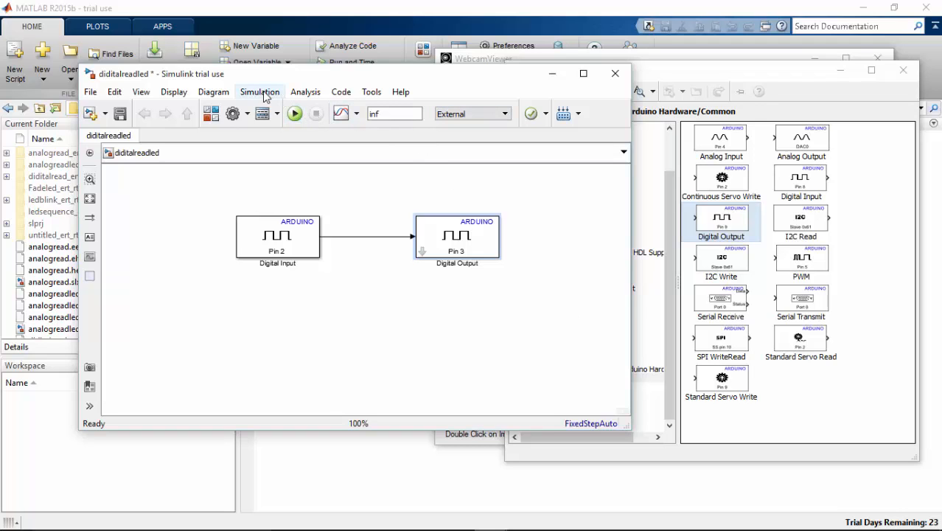
Update the diagram and deploy the diditalreadled model to the Arduino Mega 2560 in External mode.
click(295, 113)
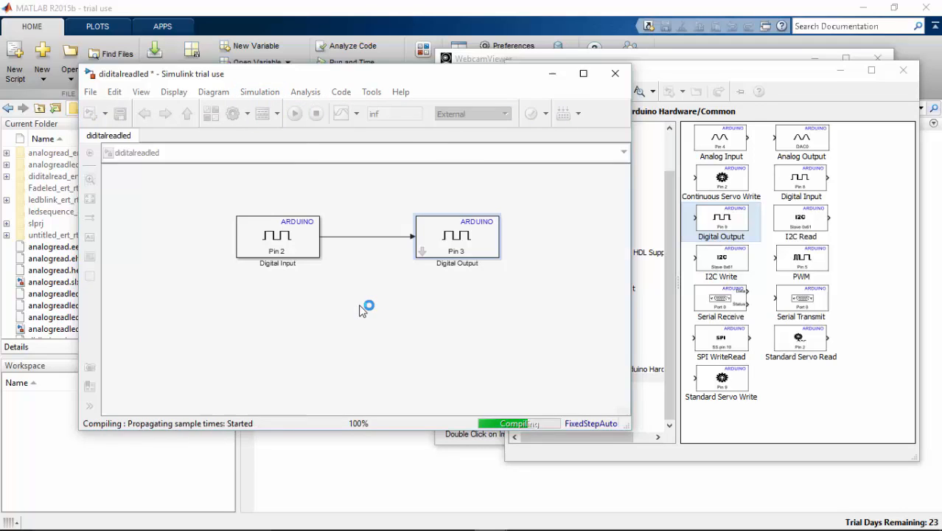
click(295, 113)
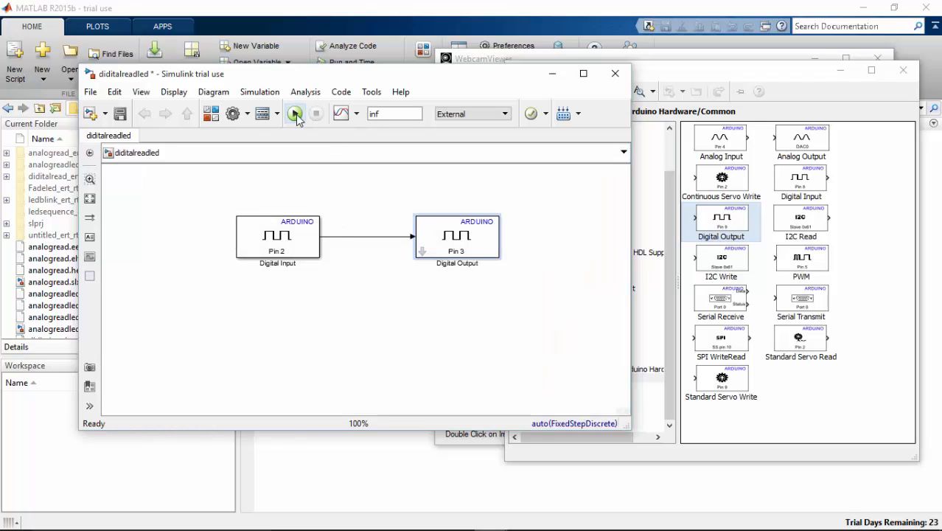
click(295, 114)
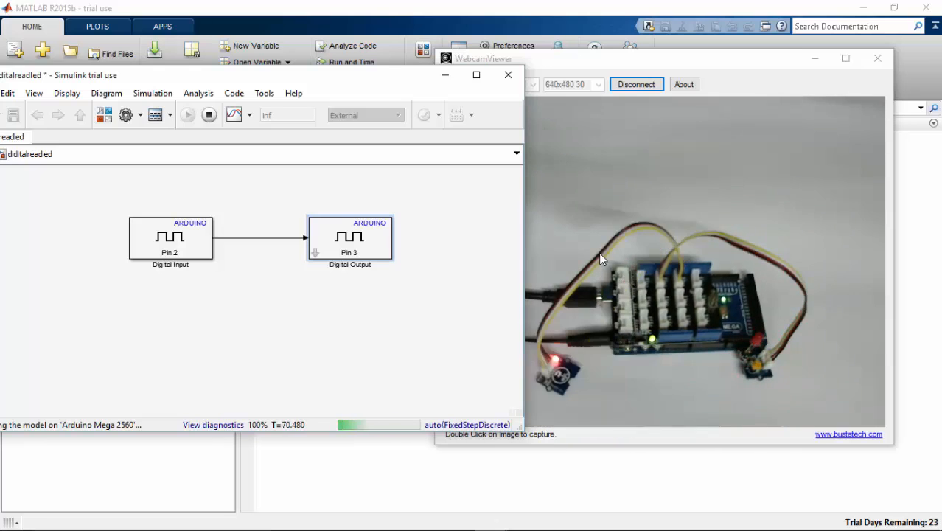
Change the Digital Input block's sample time from 0.01 to 5 and apply.
double_click(170, 236)
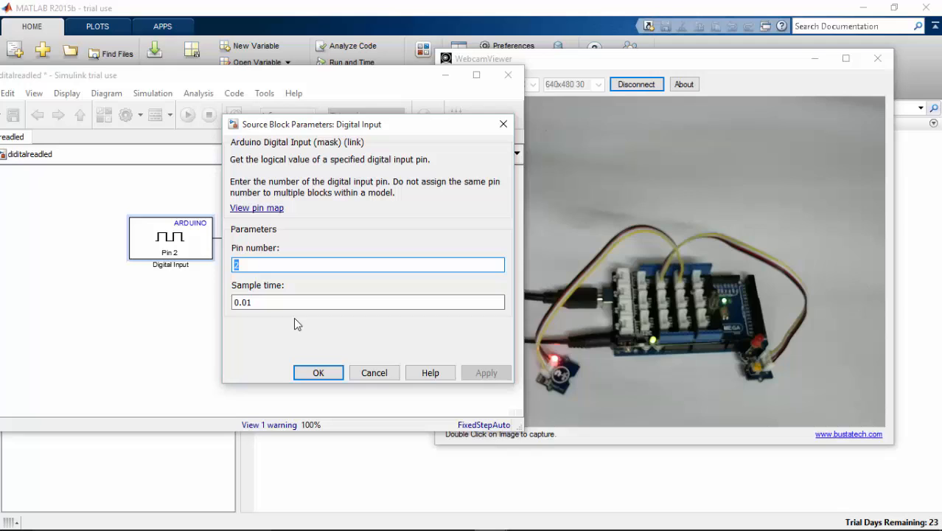
click(367, 301)
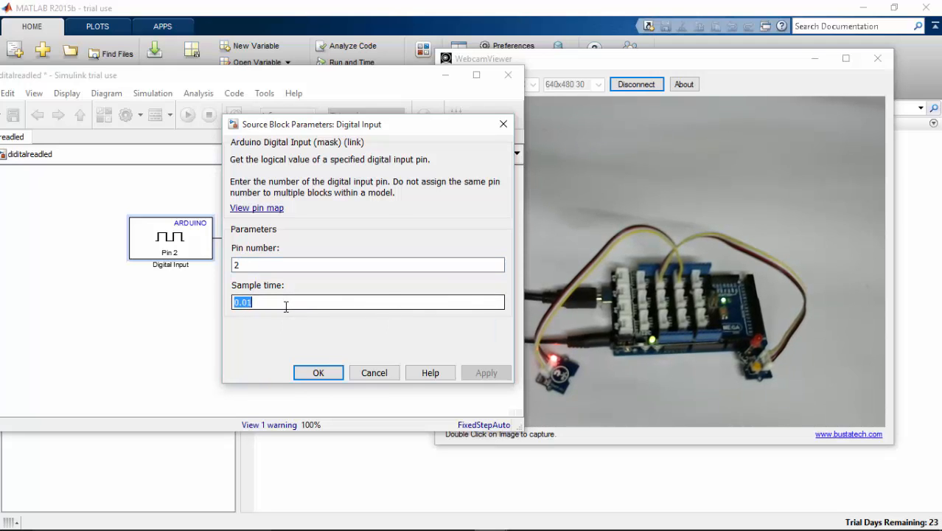
text(5)
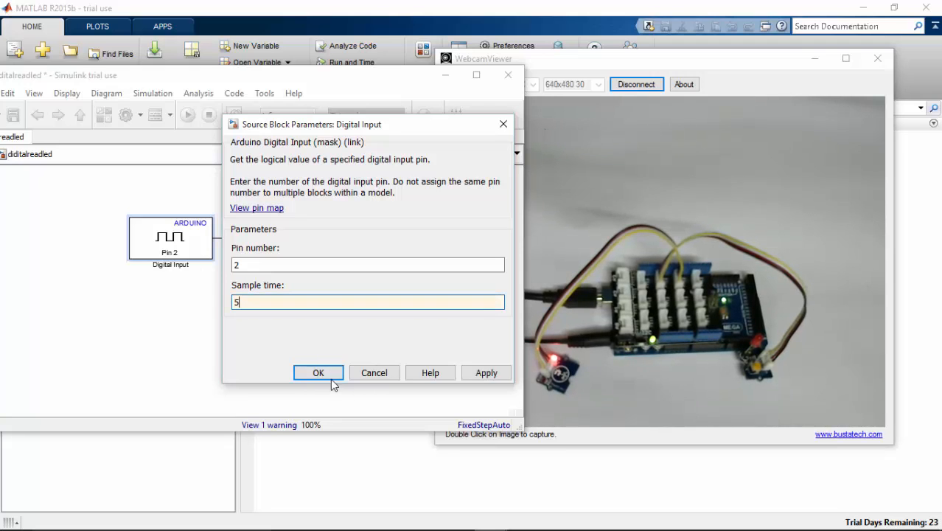
click(319, 373)
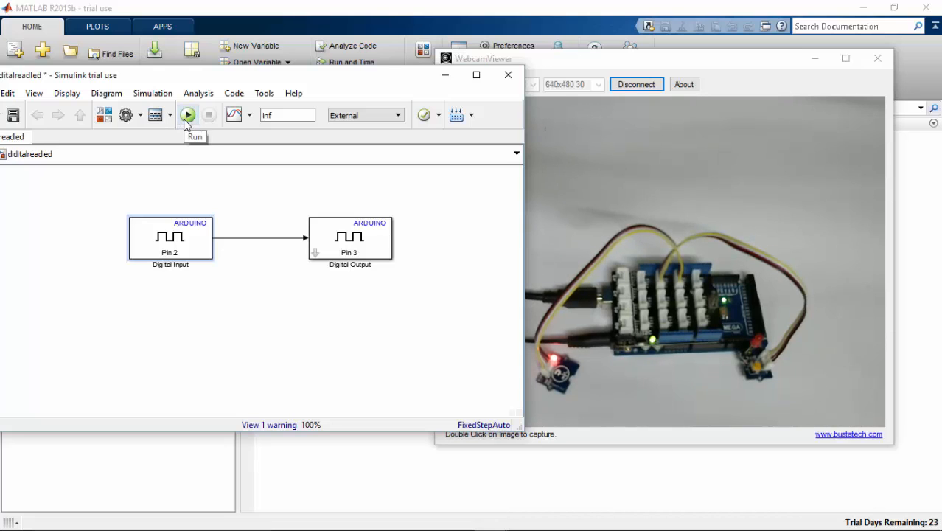
Rerun the diditalreadled model on the Arduino Mega 2560 with the 5 s sample time.
click(188, 115)
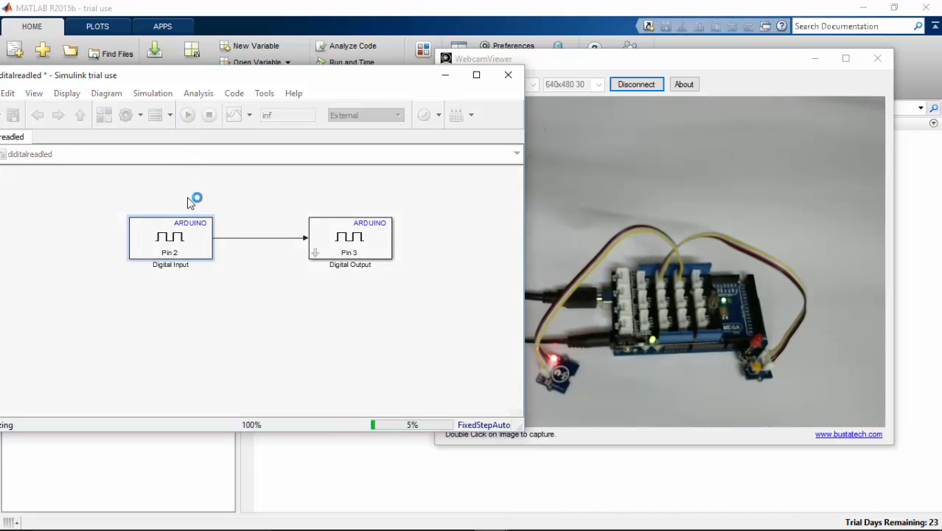
click(187, 114)
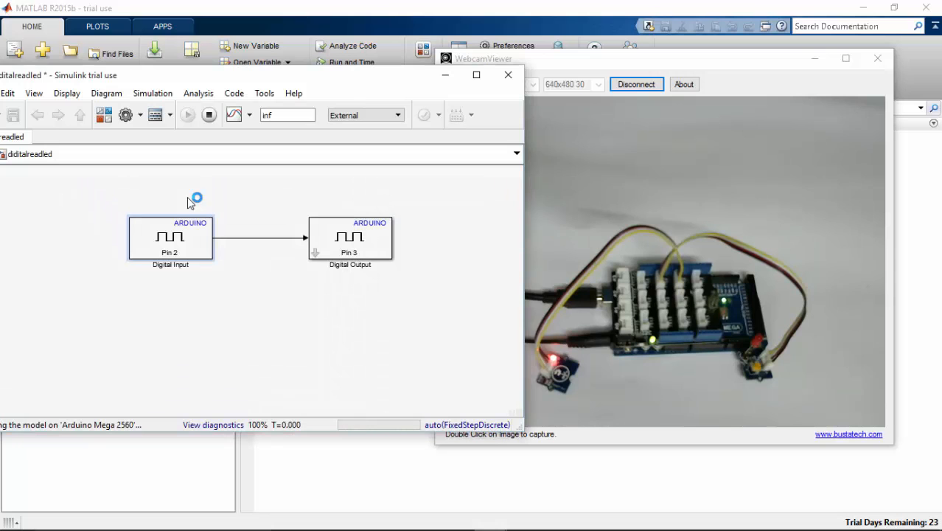